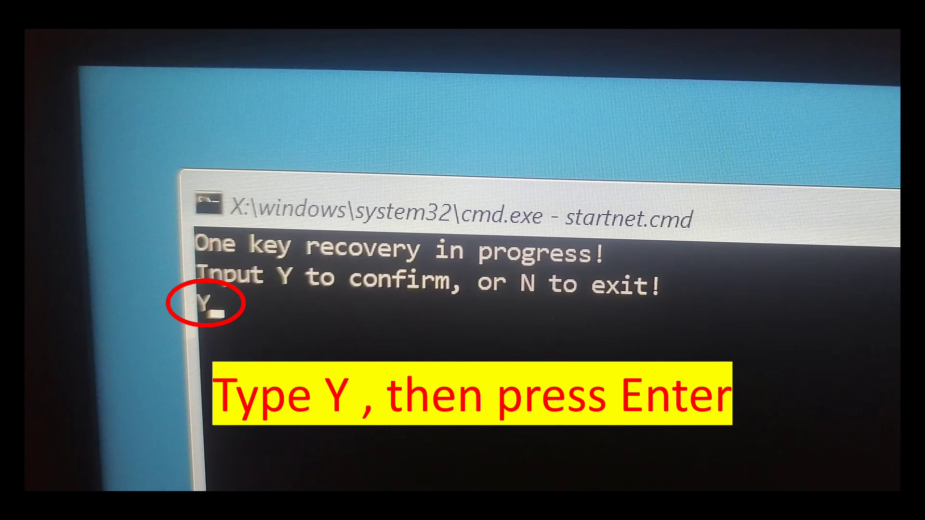
# Confirm the one-key recovery prompt so DiskPart assigns the volume and starts restoring.
pyautogui.press('Enter')
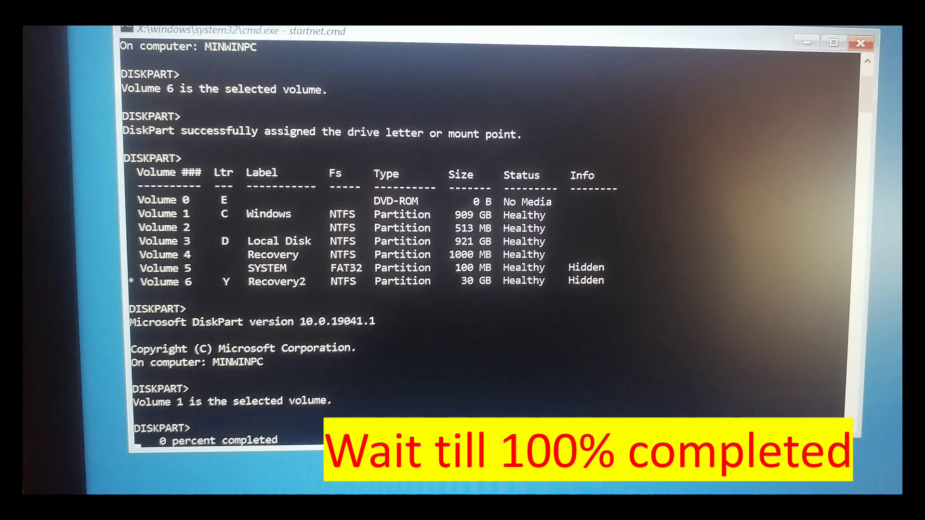